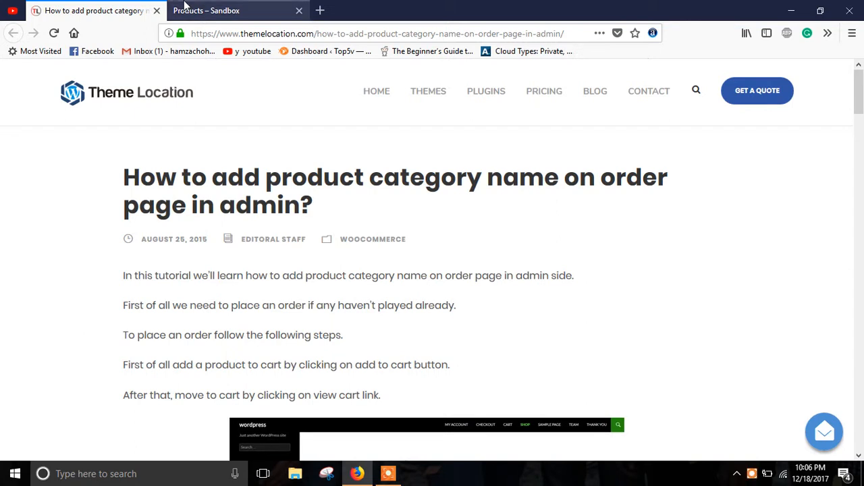
Switch to the 'Products – Sandbox' tab showing the store's Shop page.
left_click(229, 10)
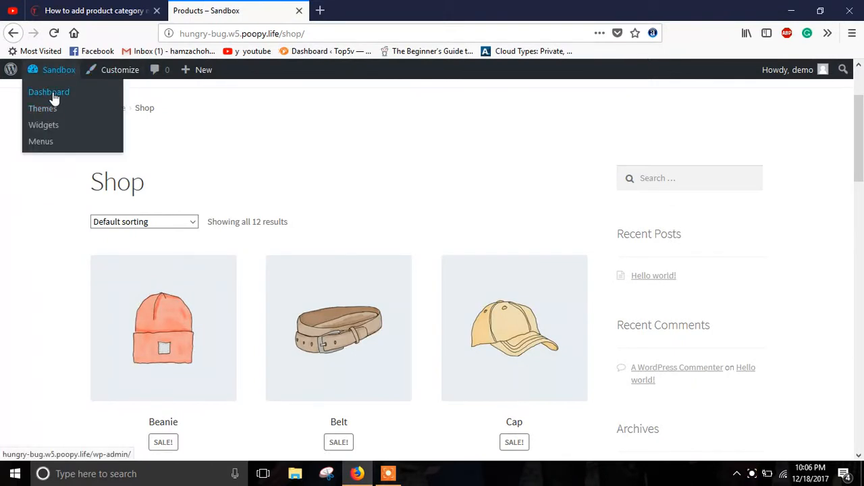
left_click(48, 92)
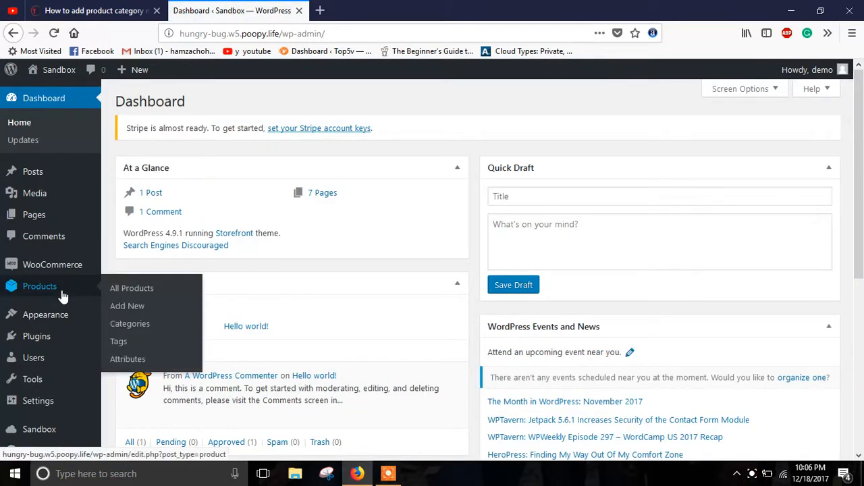
mouse_move(246, 275)
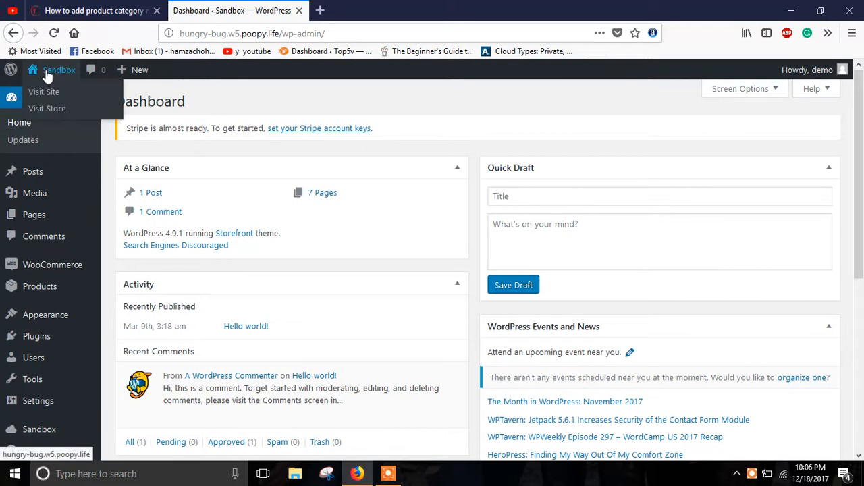
mouse_move(48, 108)
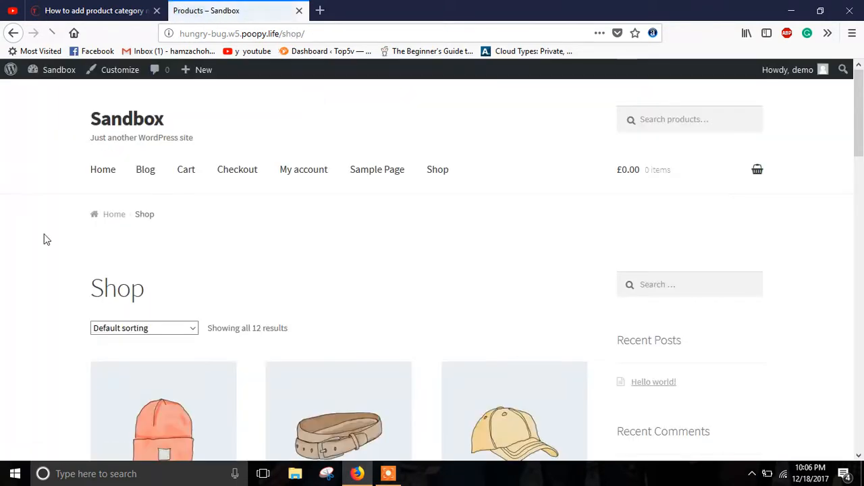
scroll("down", 3)
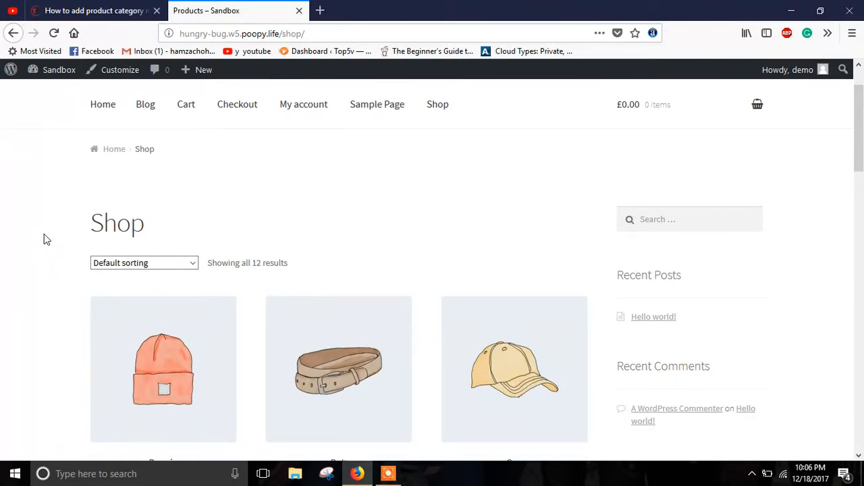
scroll("down", 3)
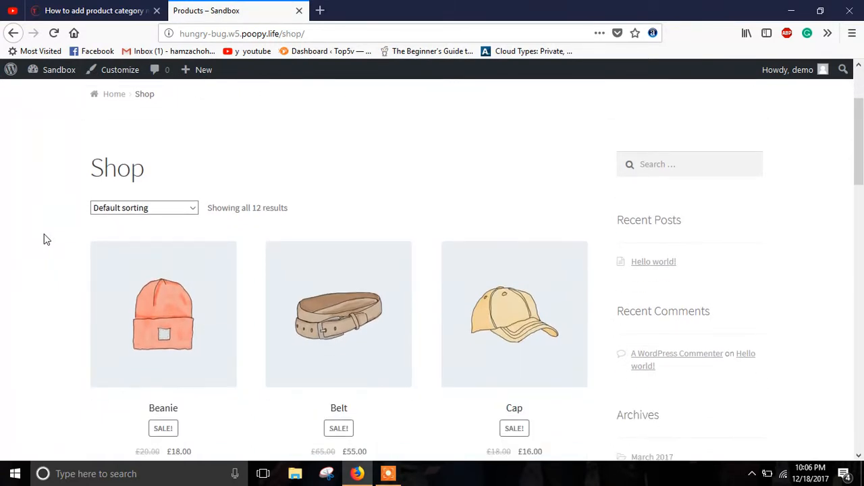
scroll("down", 3)
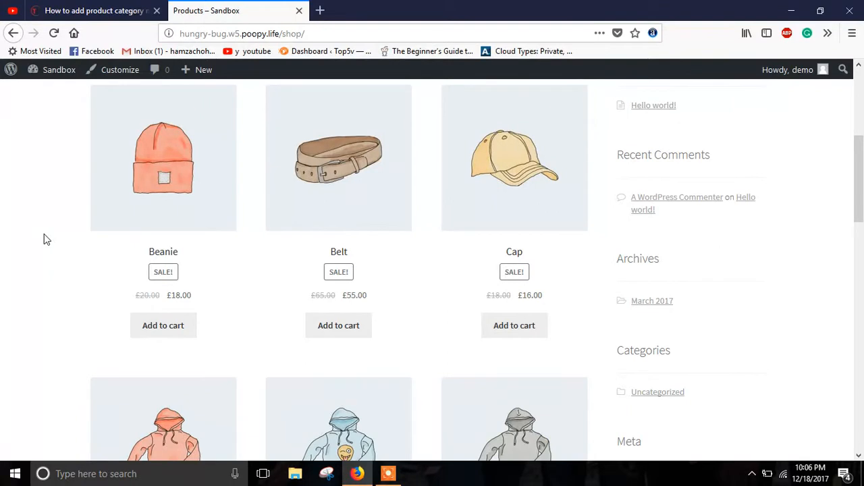
Add one Beanie to the cart and view the cart showing £18.00 total.
left_click(163, 325)
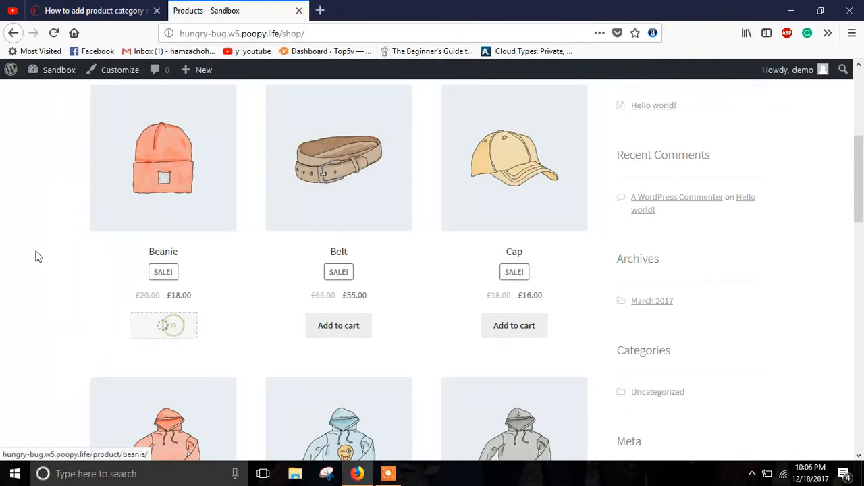
left_click(163, 325)
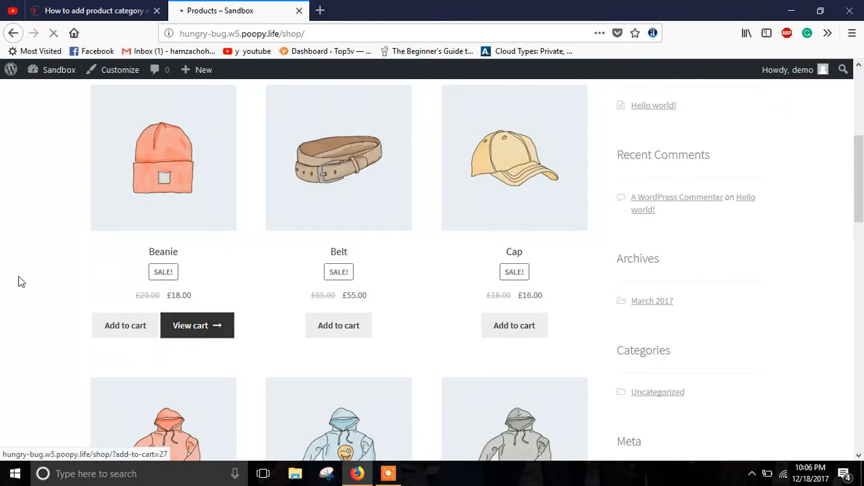
left_click(197, 325)
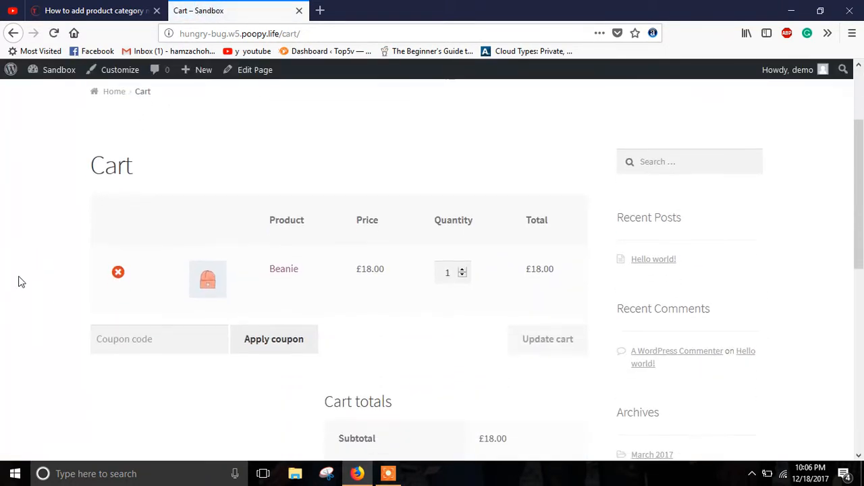
scroll("down", 3)
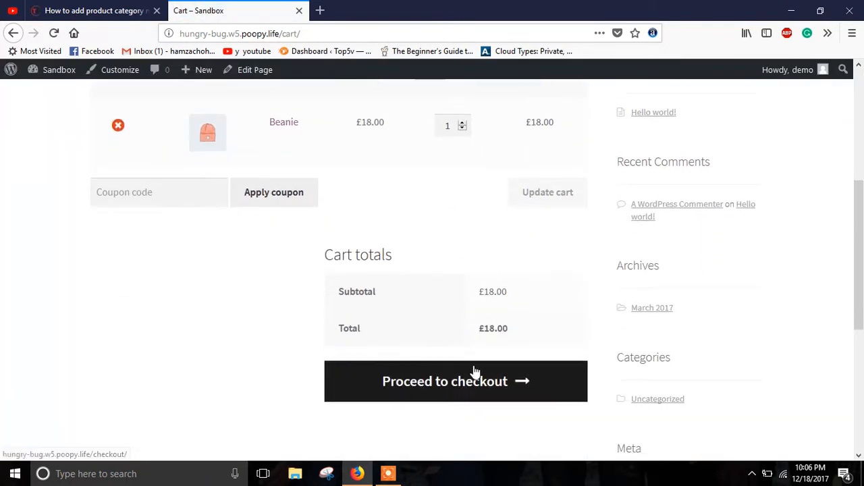
Check out the Beanie with the prefilled billing details and place the order.
left_click(455, 381)
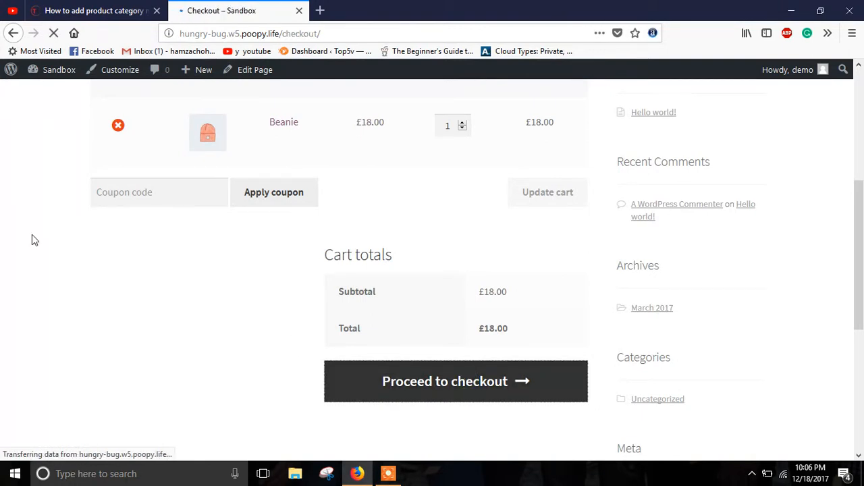
left_click(455, 381)
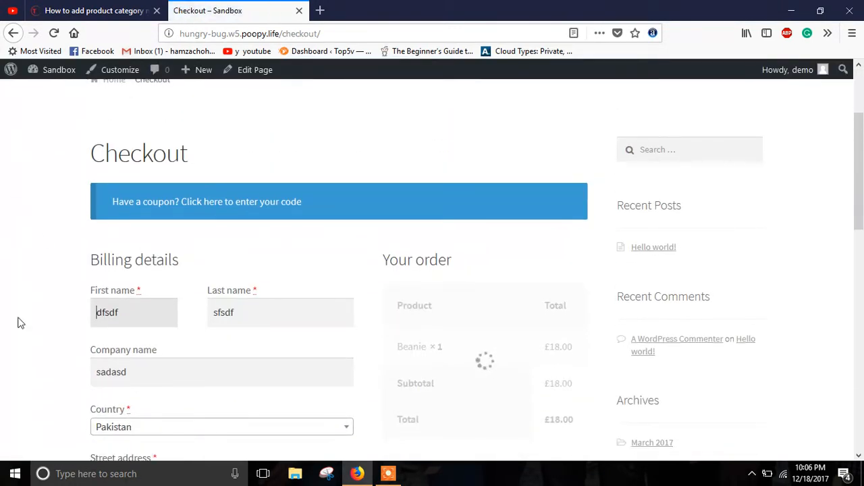
scroll("down", 3)
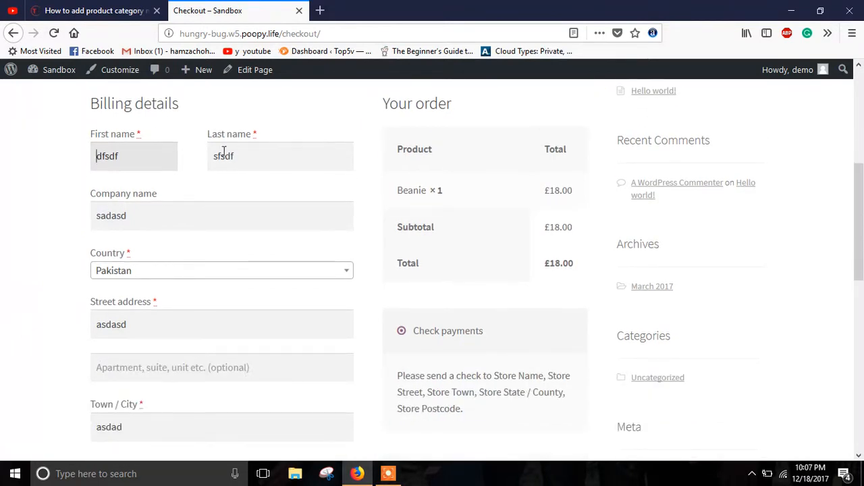
scroll("down", 3)
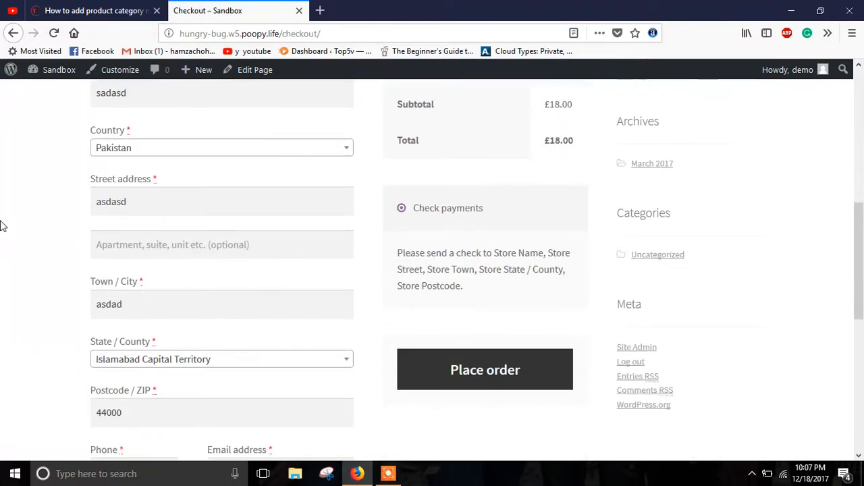
scroll("down", 3)
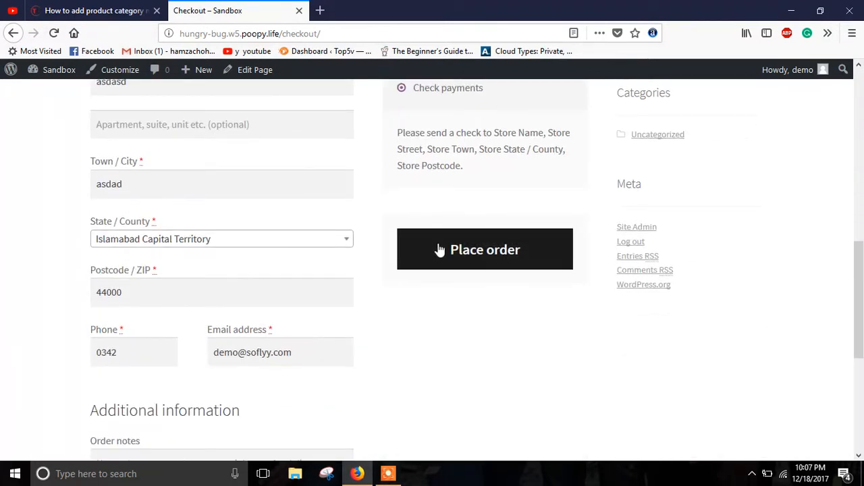
left_click(484, 249)
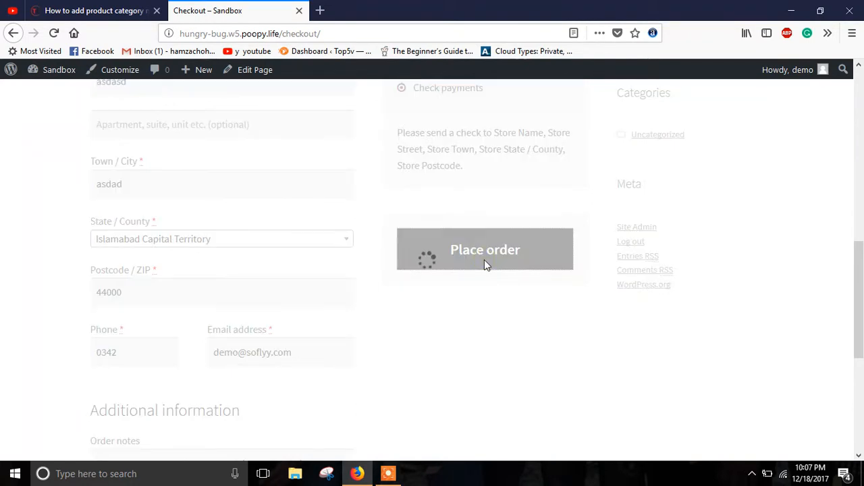
left_click(485, 249)
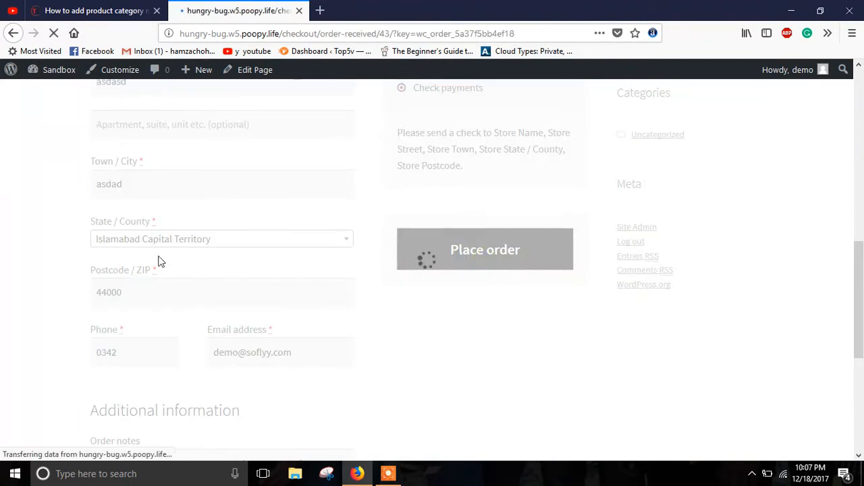
left_click(485, 249)
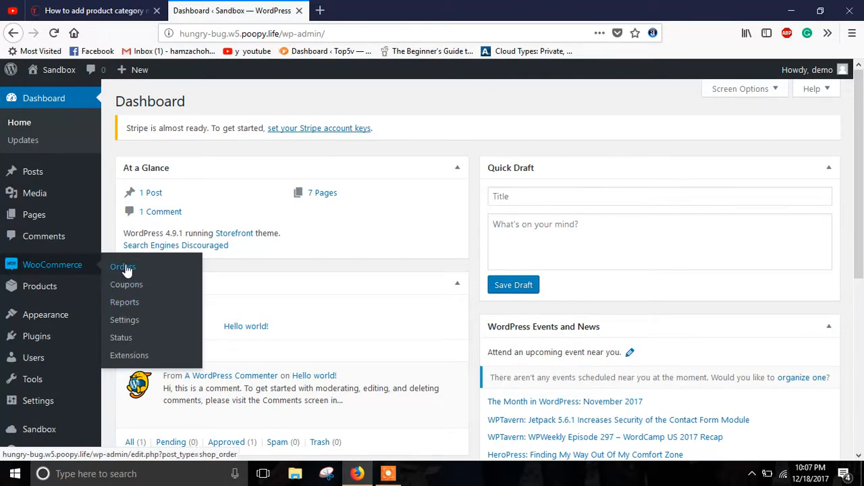
Open order #43 from WooCommerce Orders and view its Beanie item list.
left_click(122, 267)
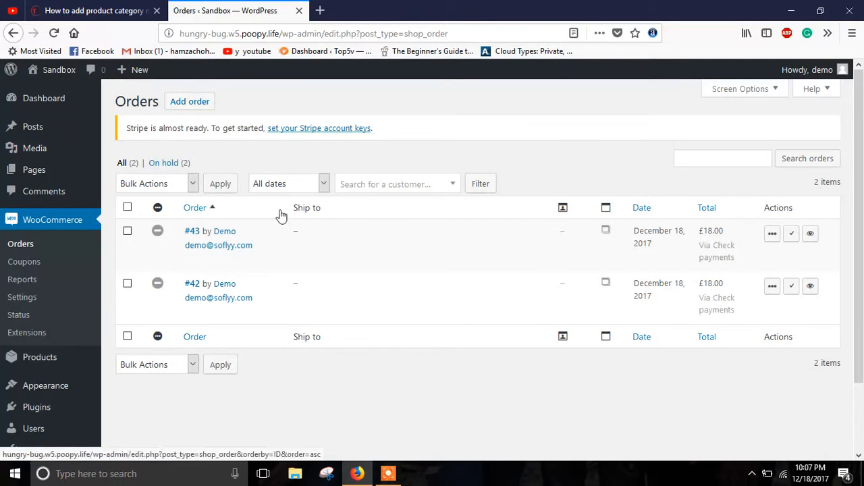
mouse_move(228, 242)
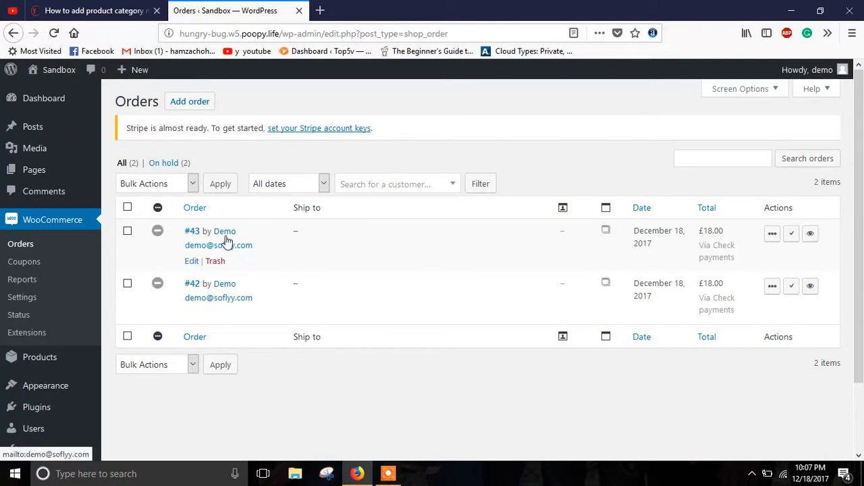
mouse_move(192, 261)
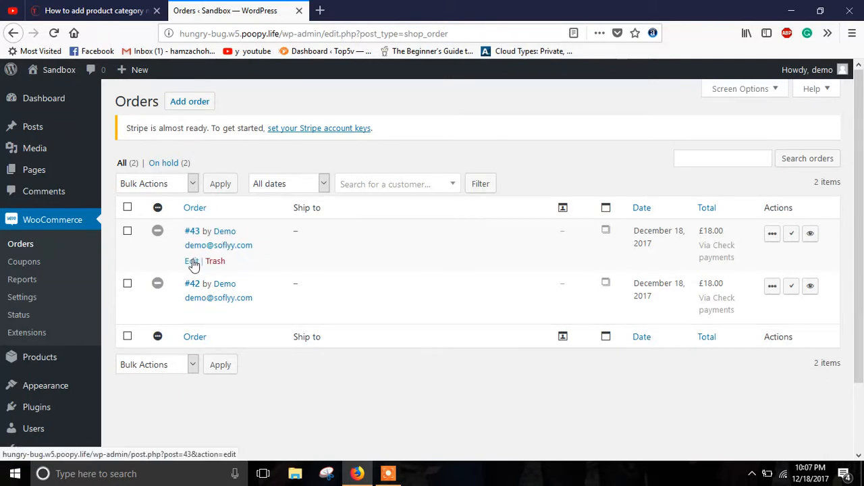
left_click(192, 262)
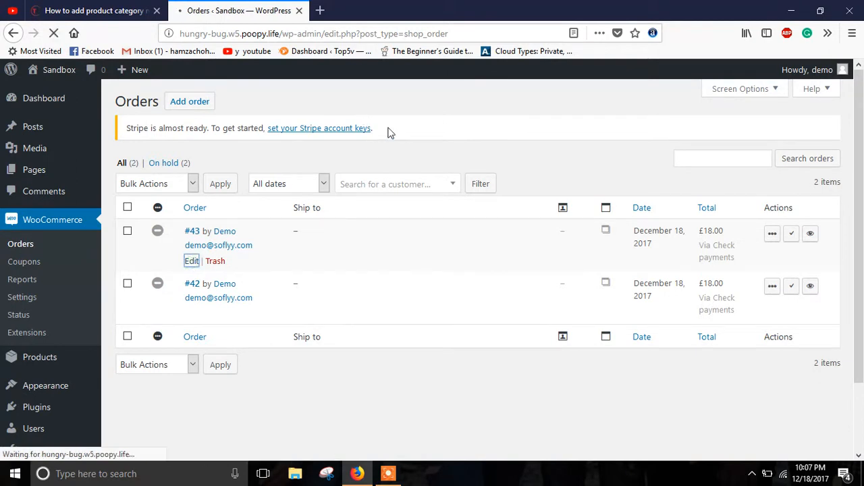
left_click(191, 260)
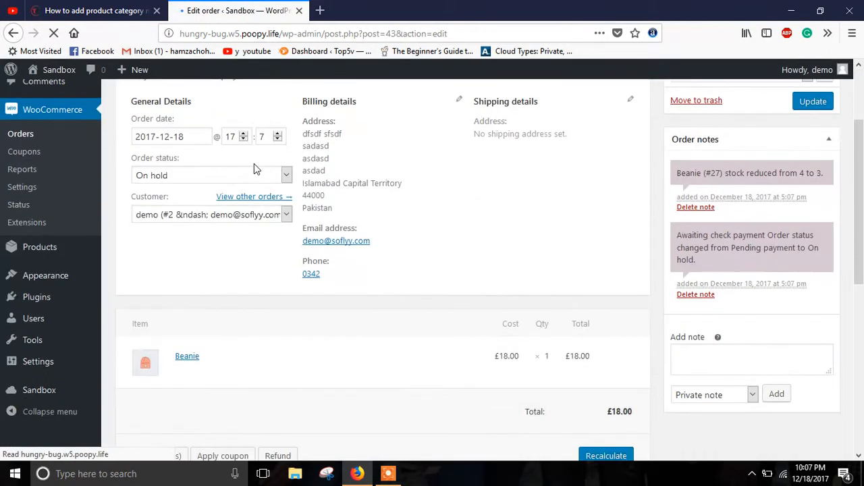
scroll("down", 3)
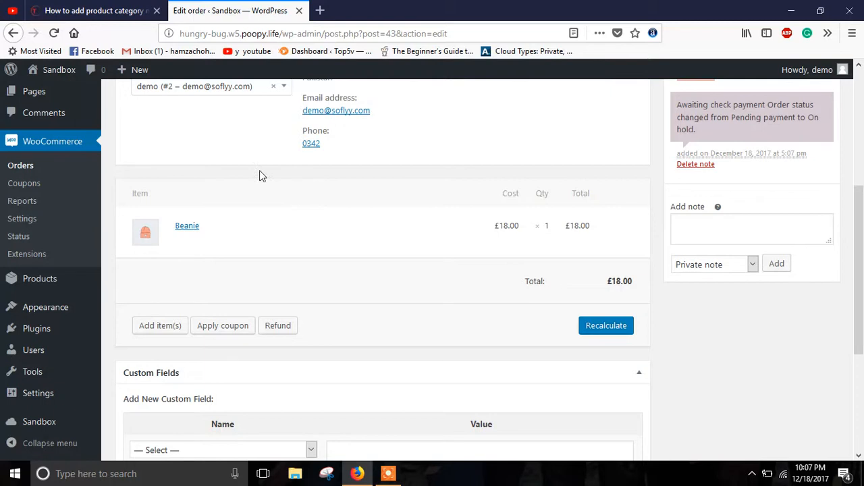
mouse_move(577, 250)
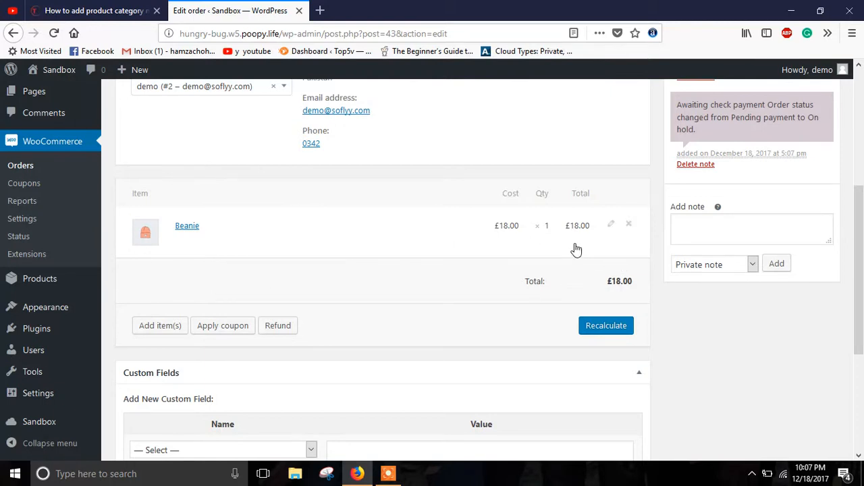
mouse_move(258, 262)
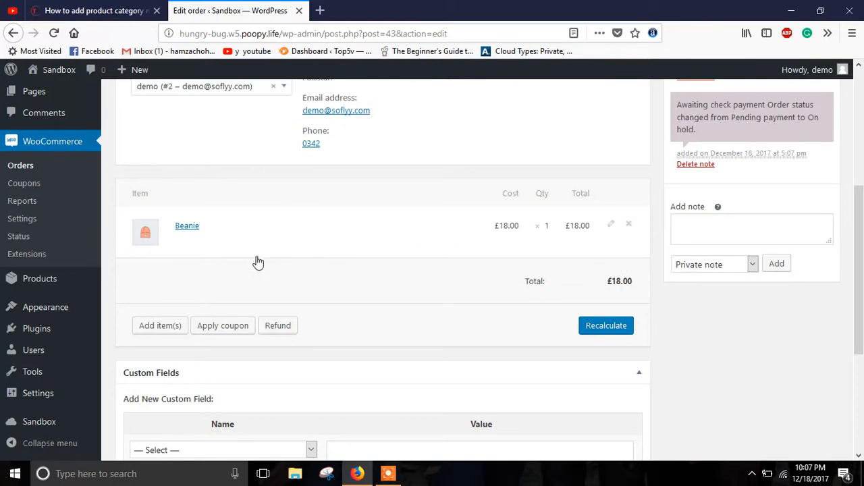
mouse_move(206, 253)
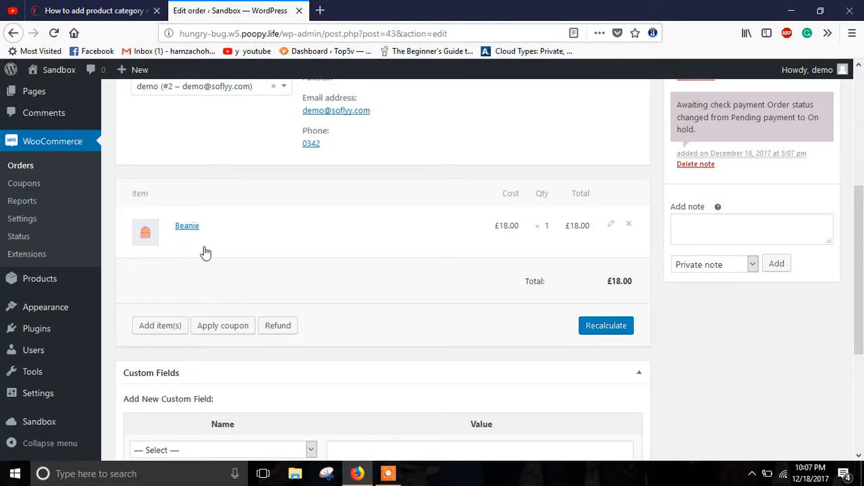
mouse_move(127, 255)
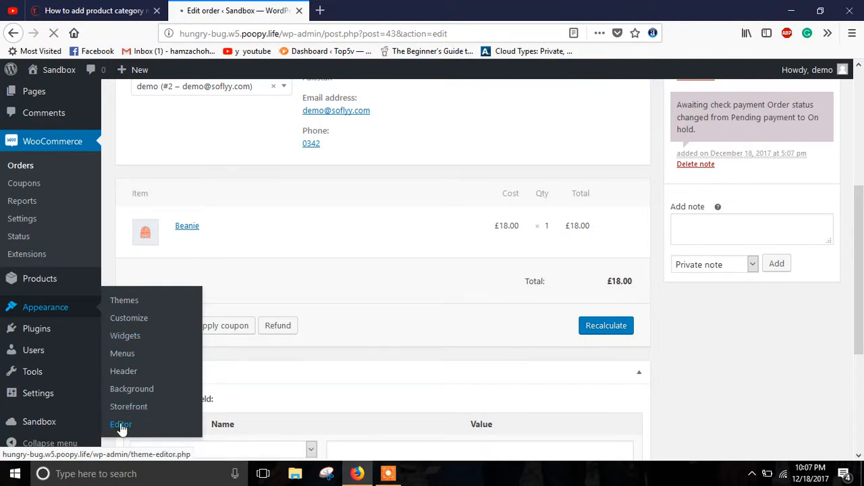
Open Storefront's functions.php in the theme editor and scroll to its last line.
left_click(120, 424)
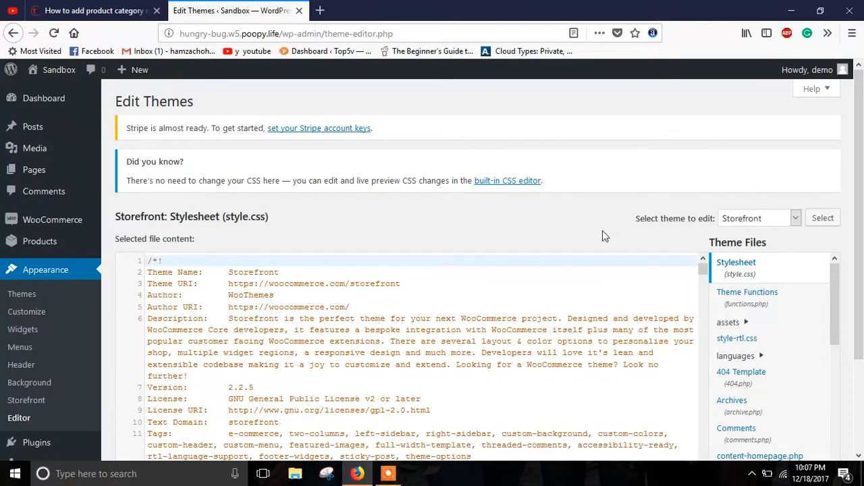
scroll("down", 3)
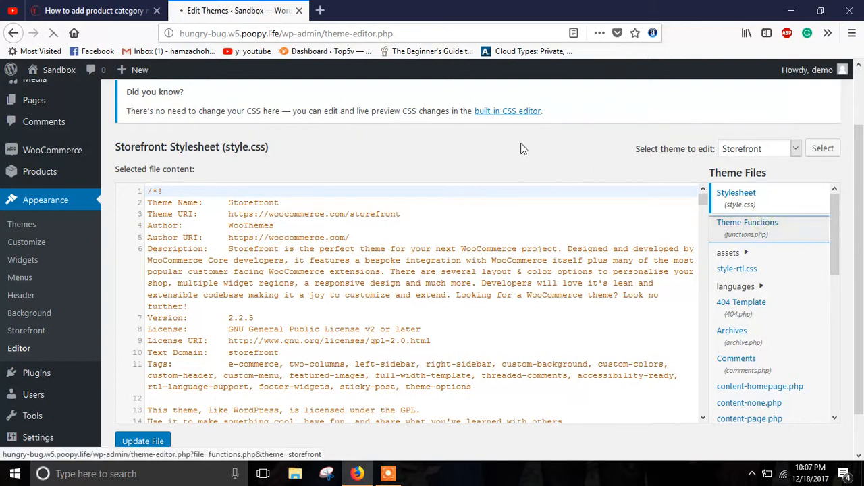
left_click(747, 222)
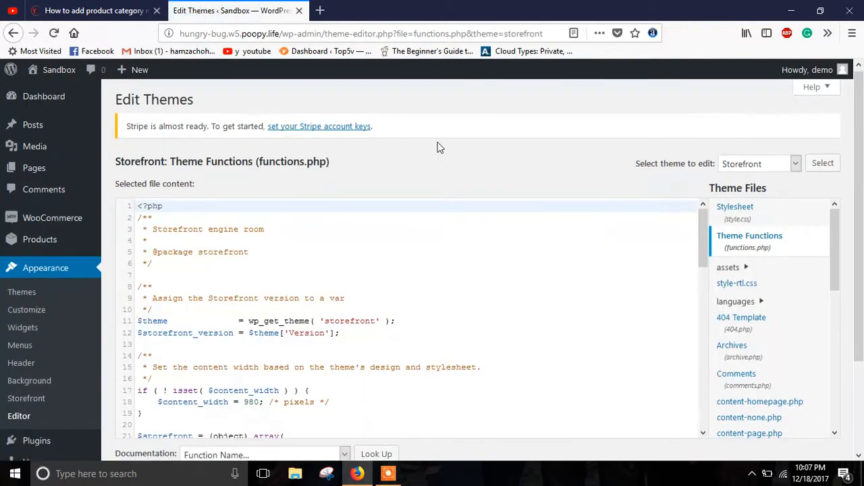
scroll("down", 3)
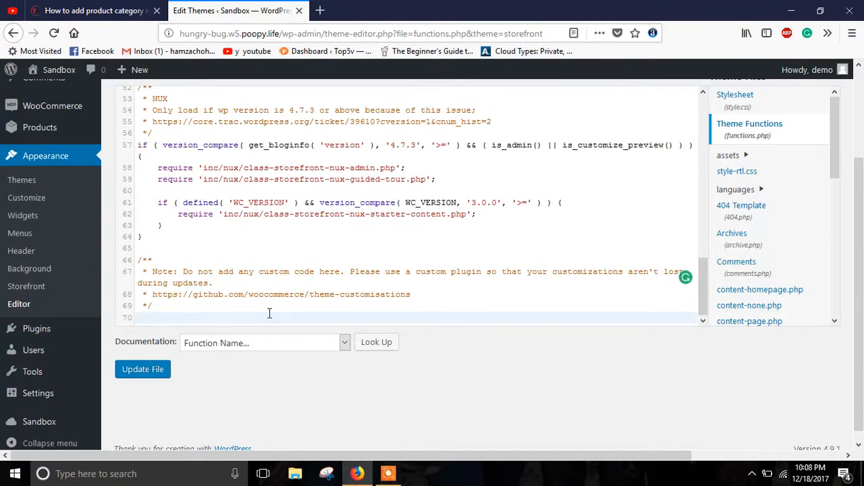
left_click(95, 10)
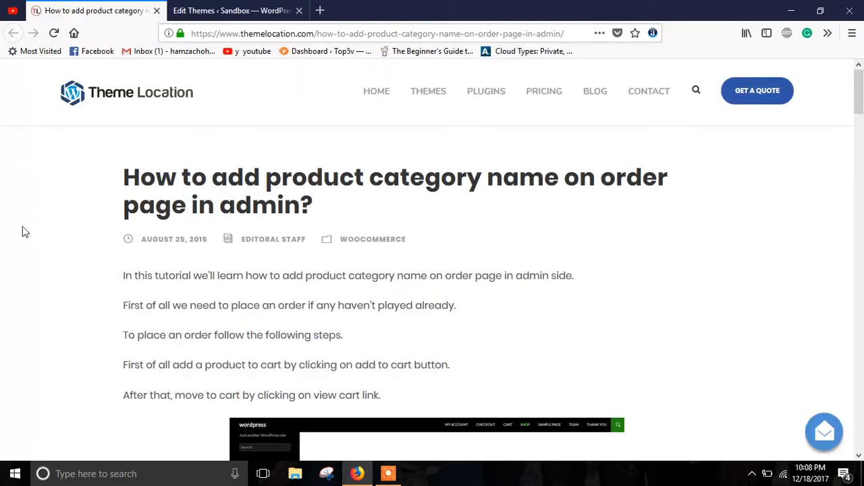
Scroll the tutorial to its category-name code snippet, then return to the theme editor.
scroll("down", 3)
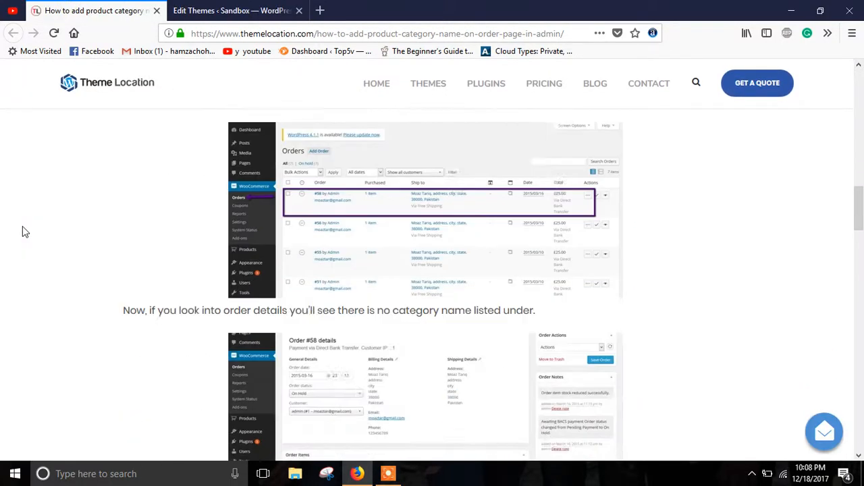
scroll("down", 3)
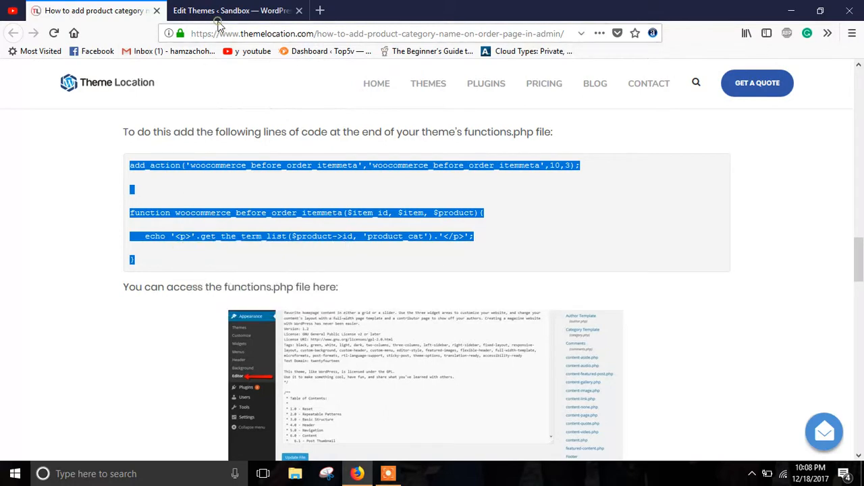
left_click(230, 10)
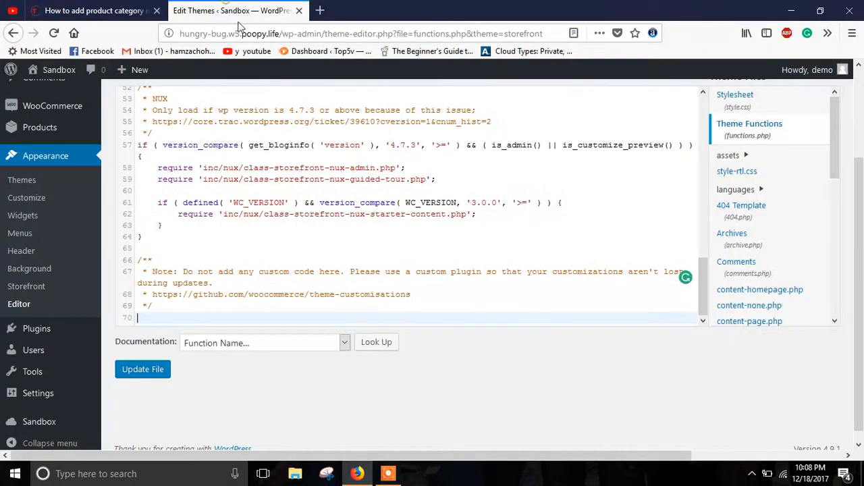
Paste the woocommerce_before_order_itemmeta snippet at line 70 and update functions.php.
right_click(137, 317)
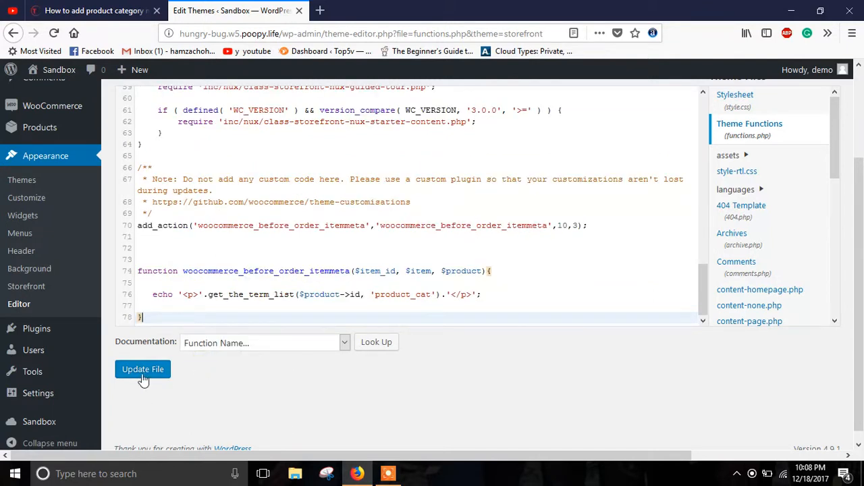
left_click(143, 369)
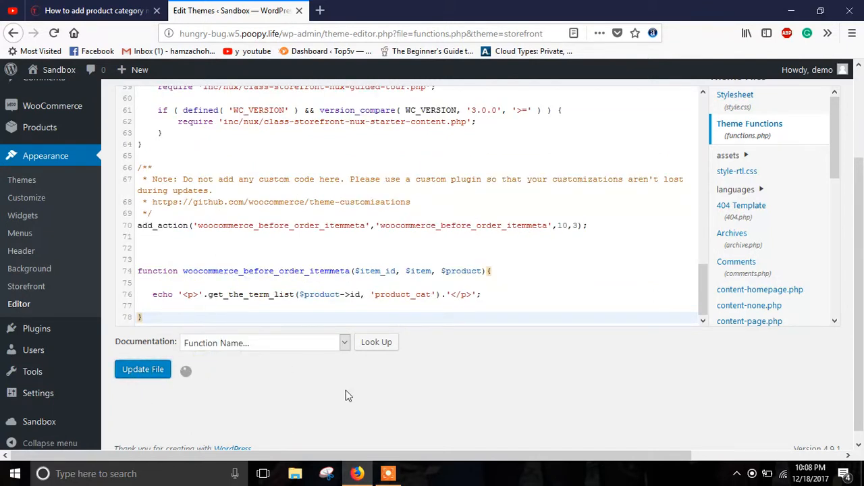
left_click(143, 370)
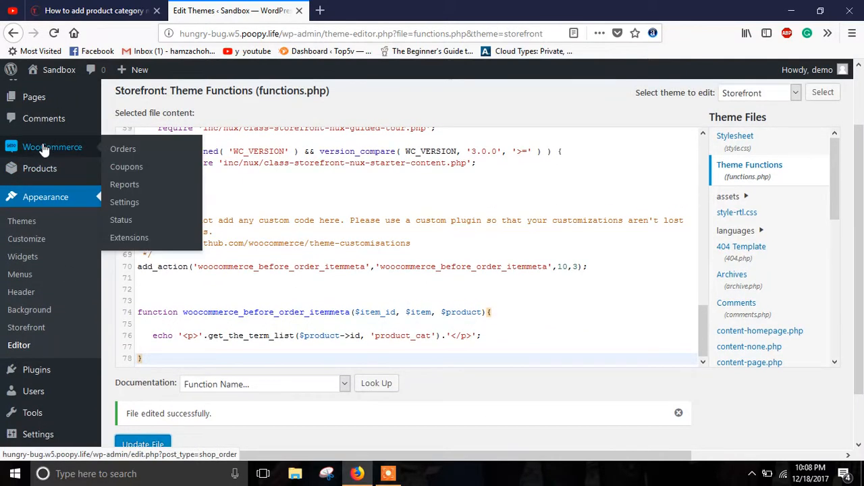
Reopen order #43 and scroll to the Beanie item now showing Accessories.
left_click(123, 149)
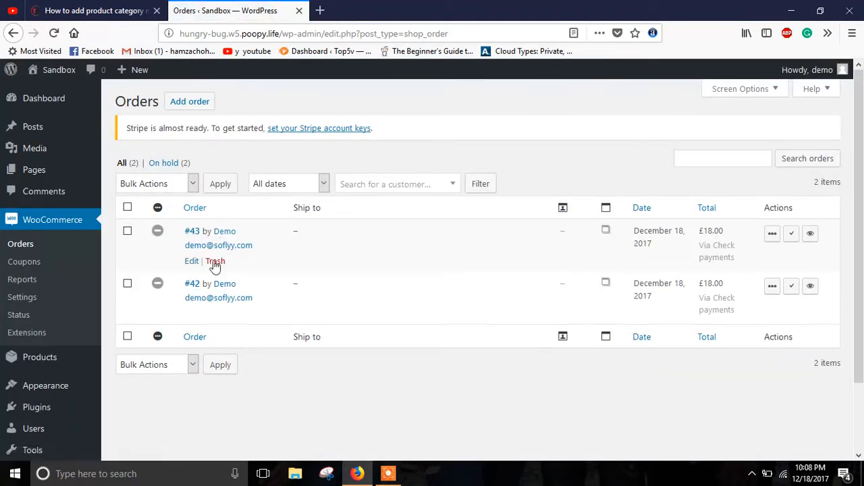
left_click(191, 262)
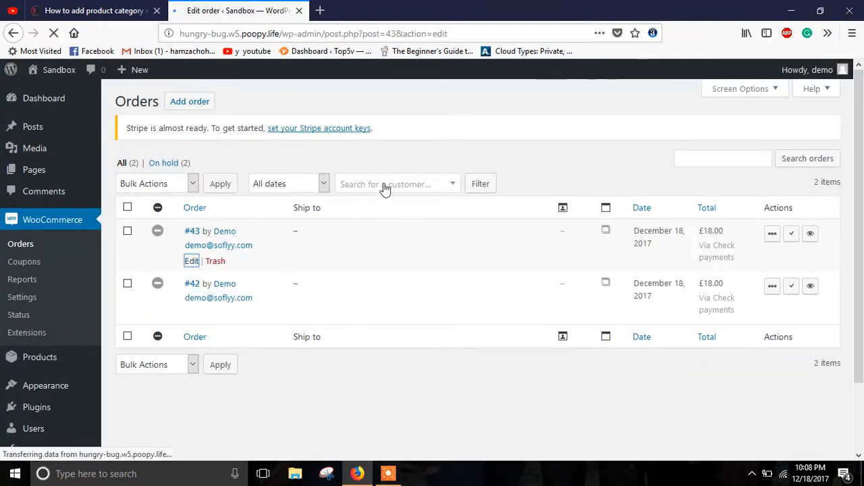
left_click(191, 261)
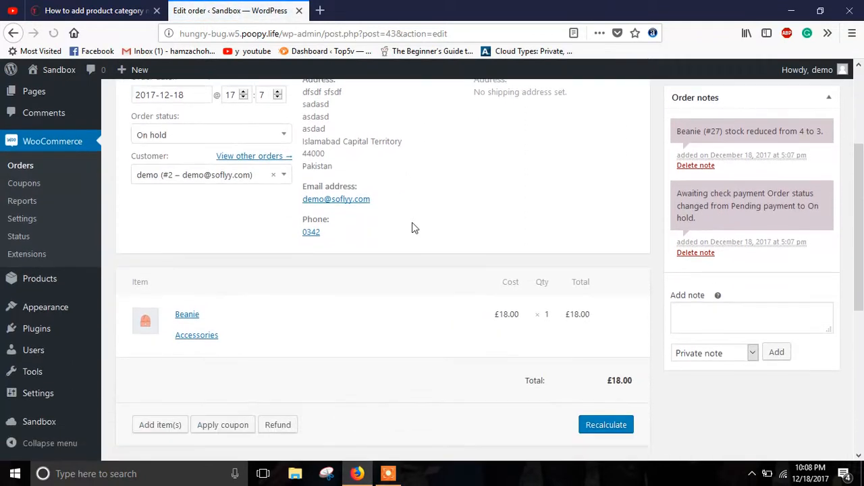
scroll("down", 3)
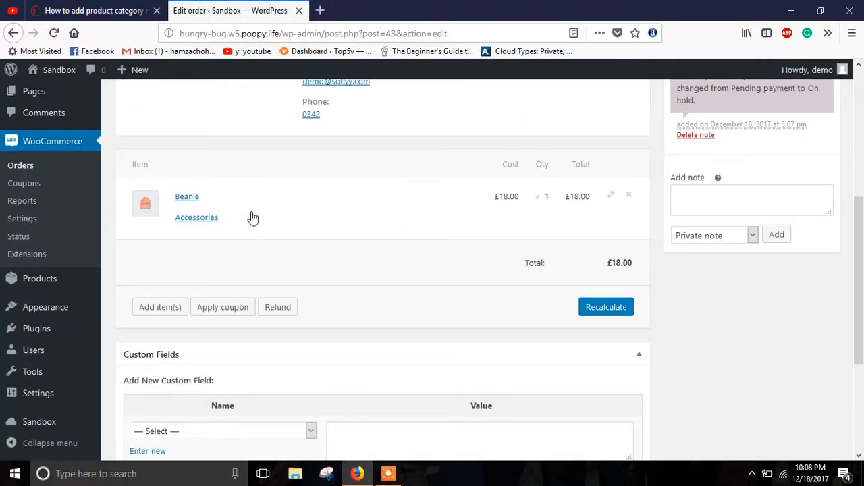
mouse_move(369, 277)
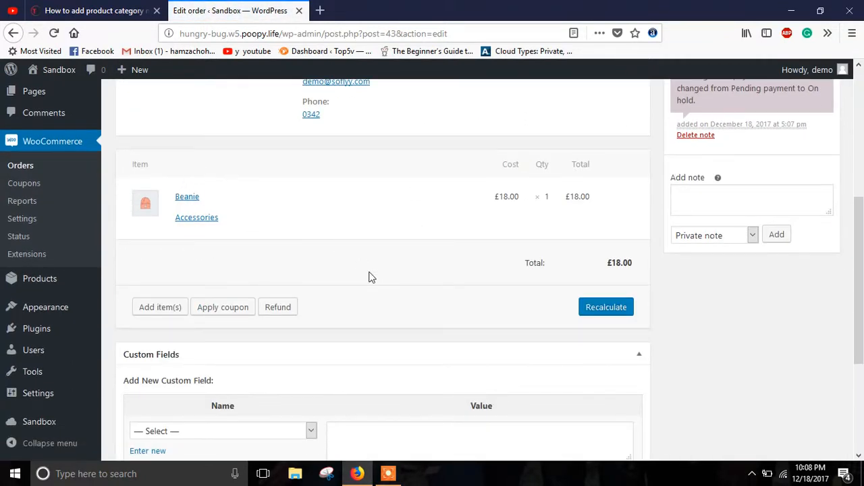